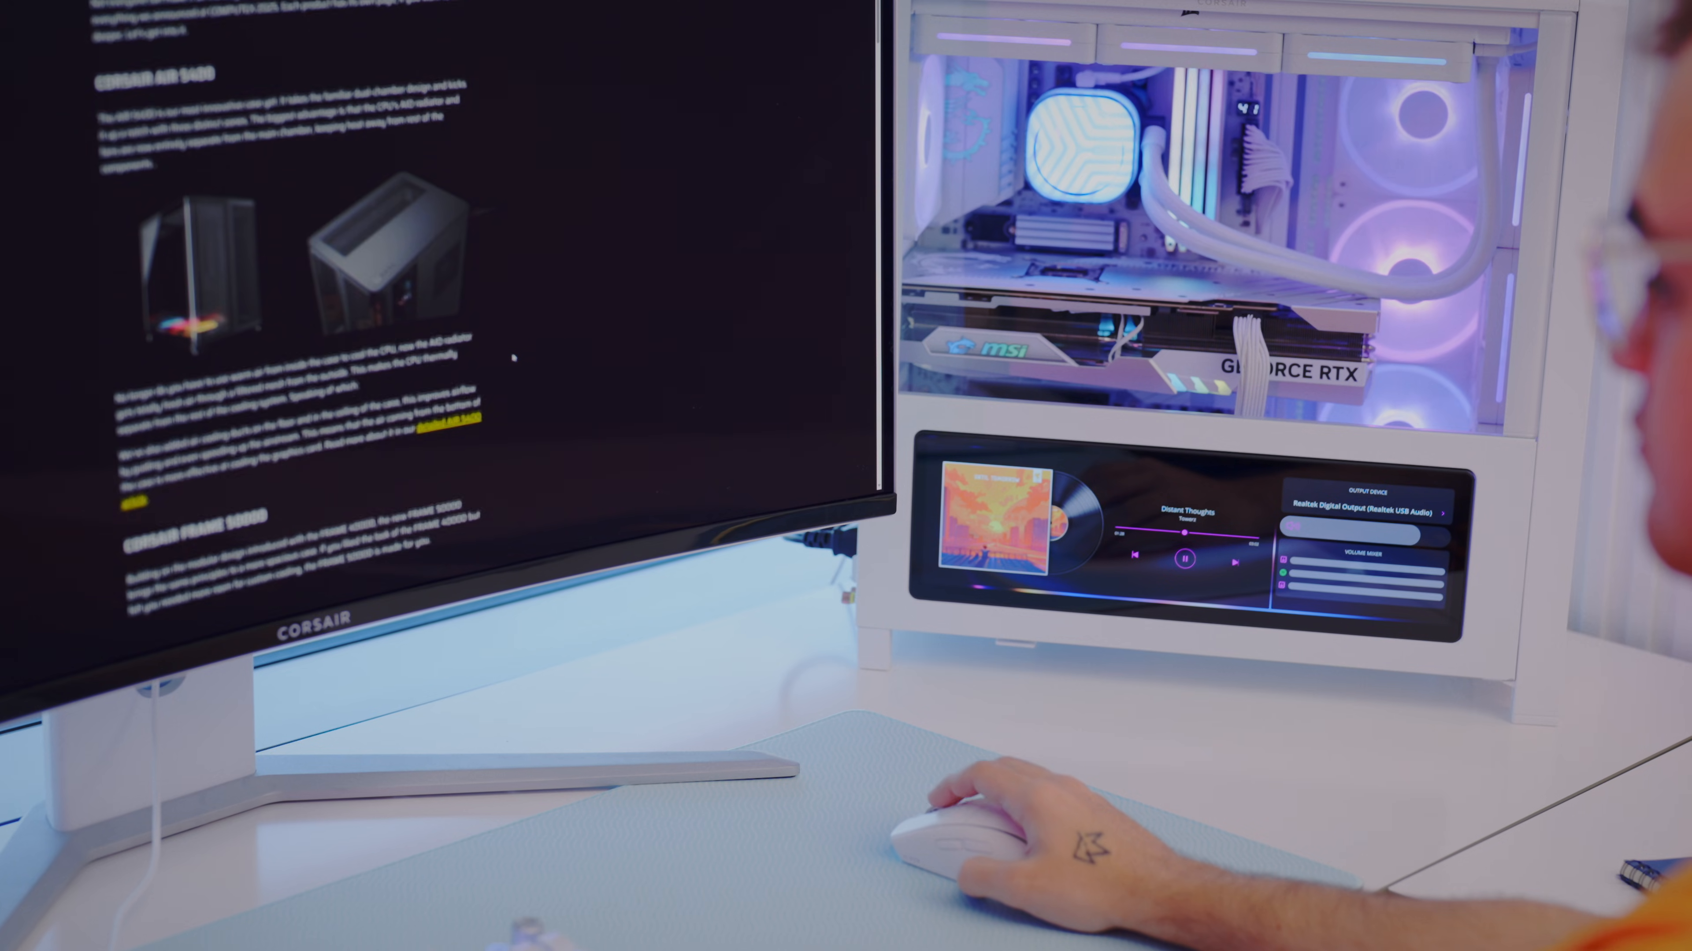
# Enable Custom Style for the Media widget, then browse to the temperature-sensor page and the notifications/GTA 6 countdown page.
pyautogui.scroll(-3)
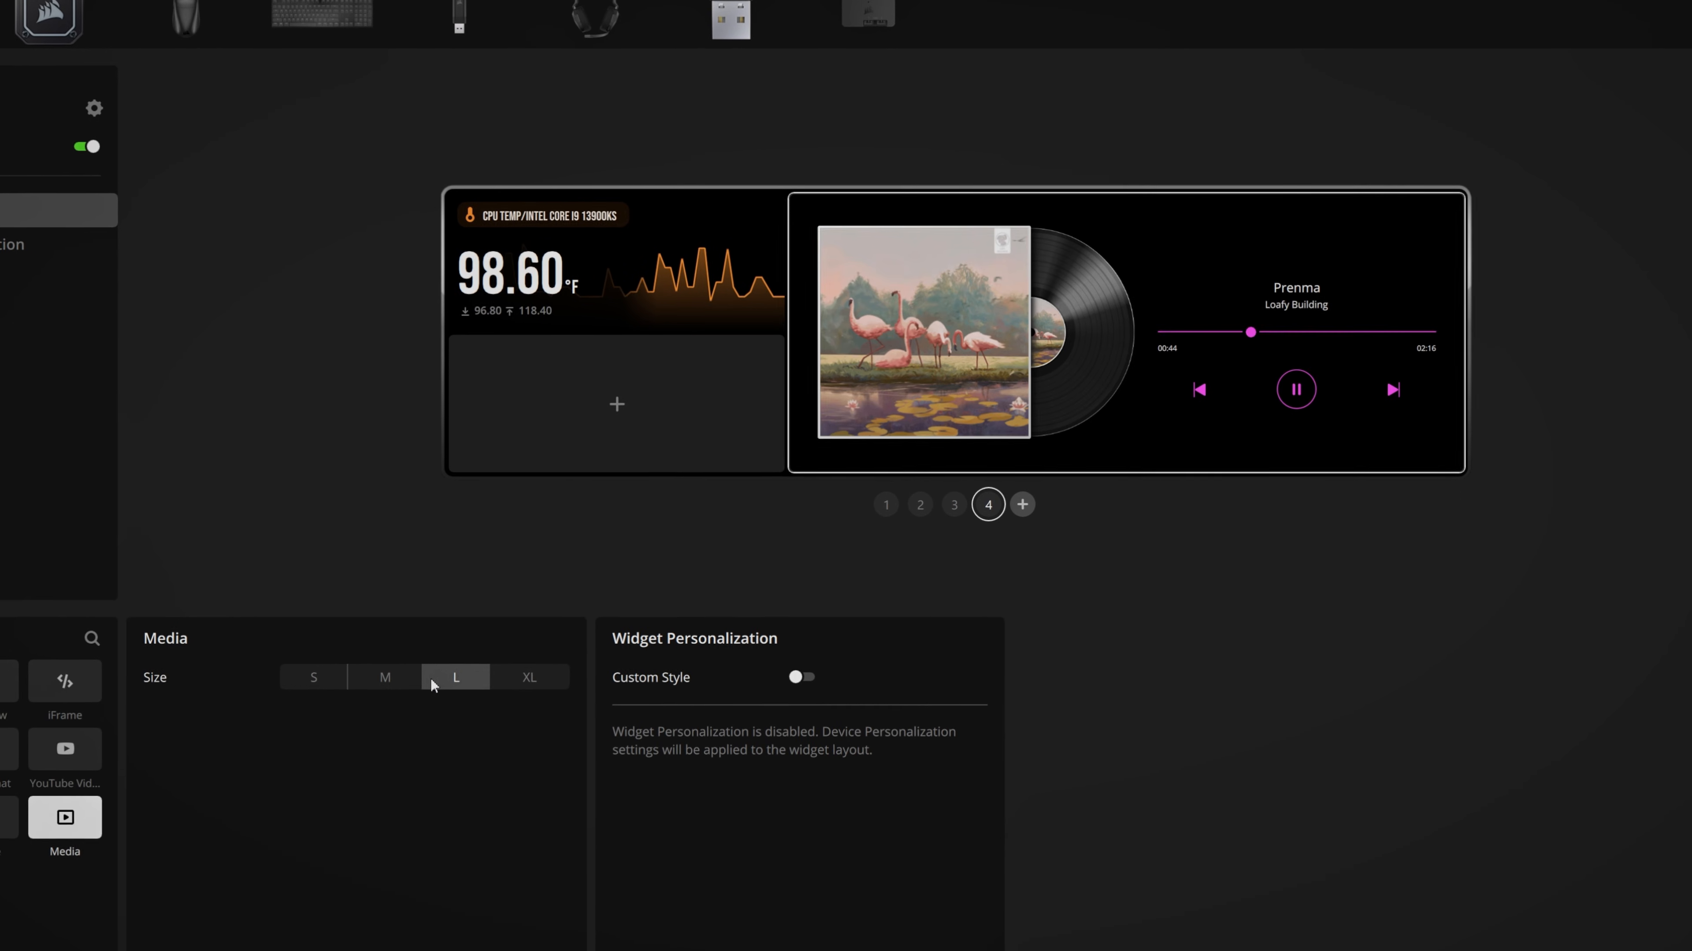
pyautogui.click(800, 676)
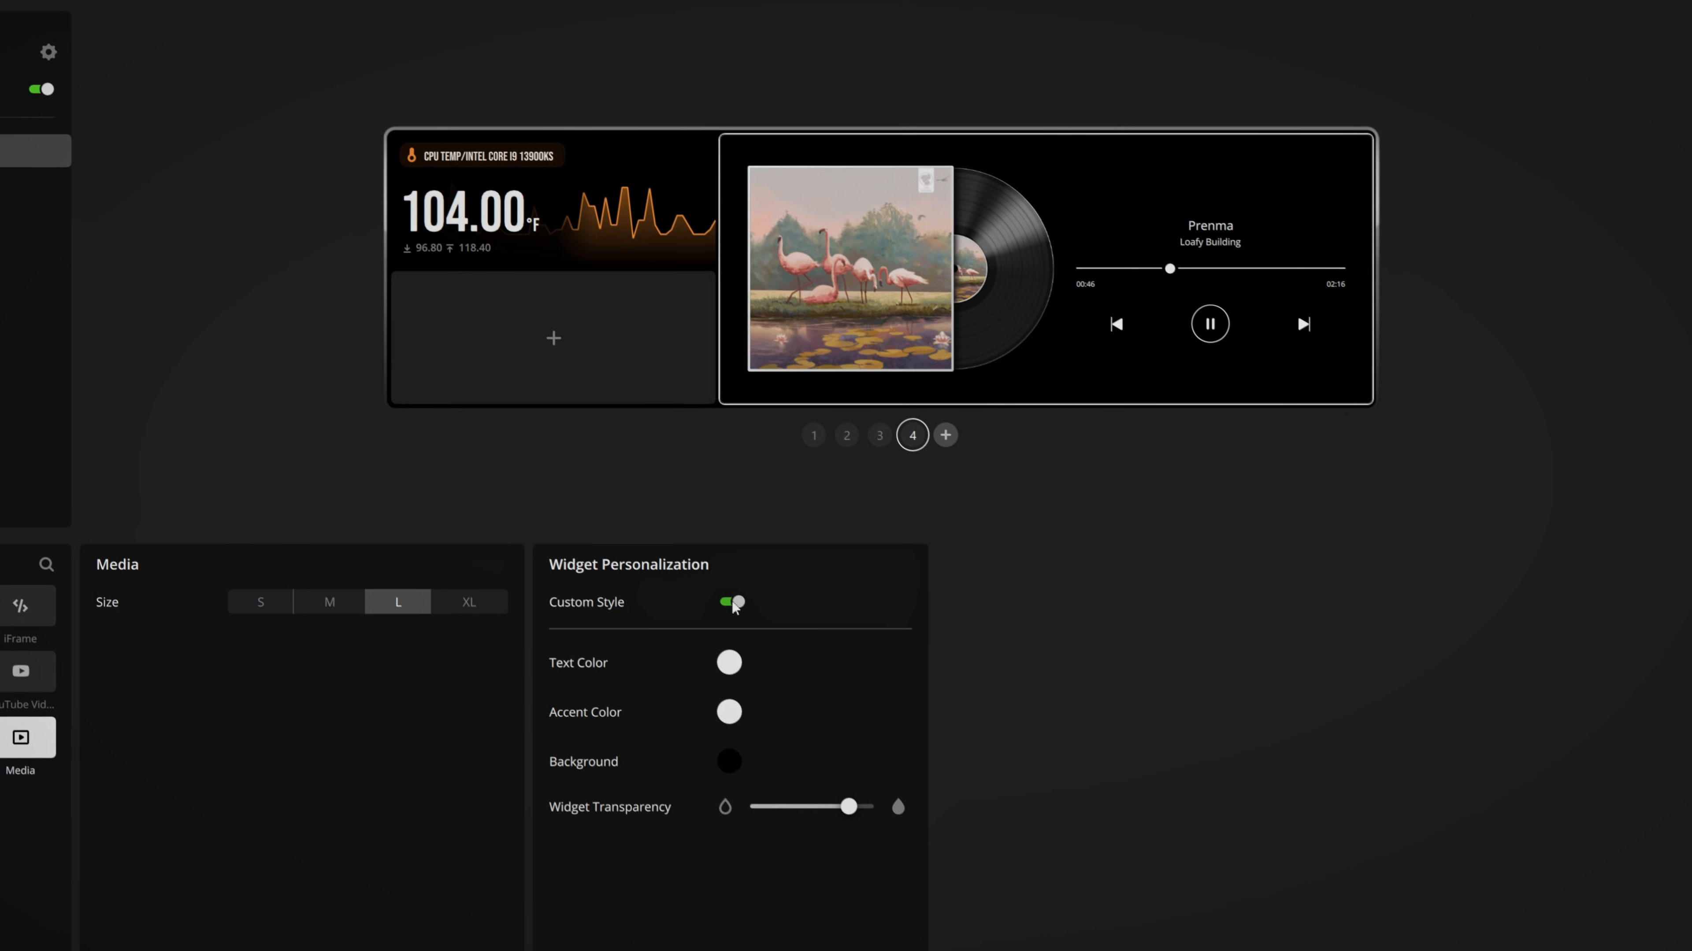
pyautogui.click(729, 712)
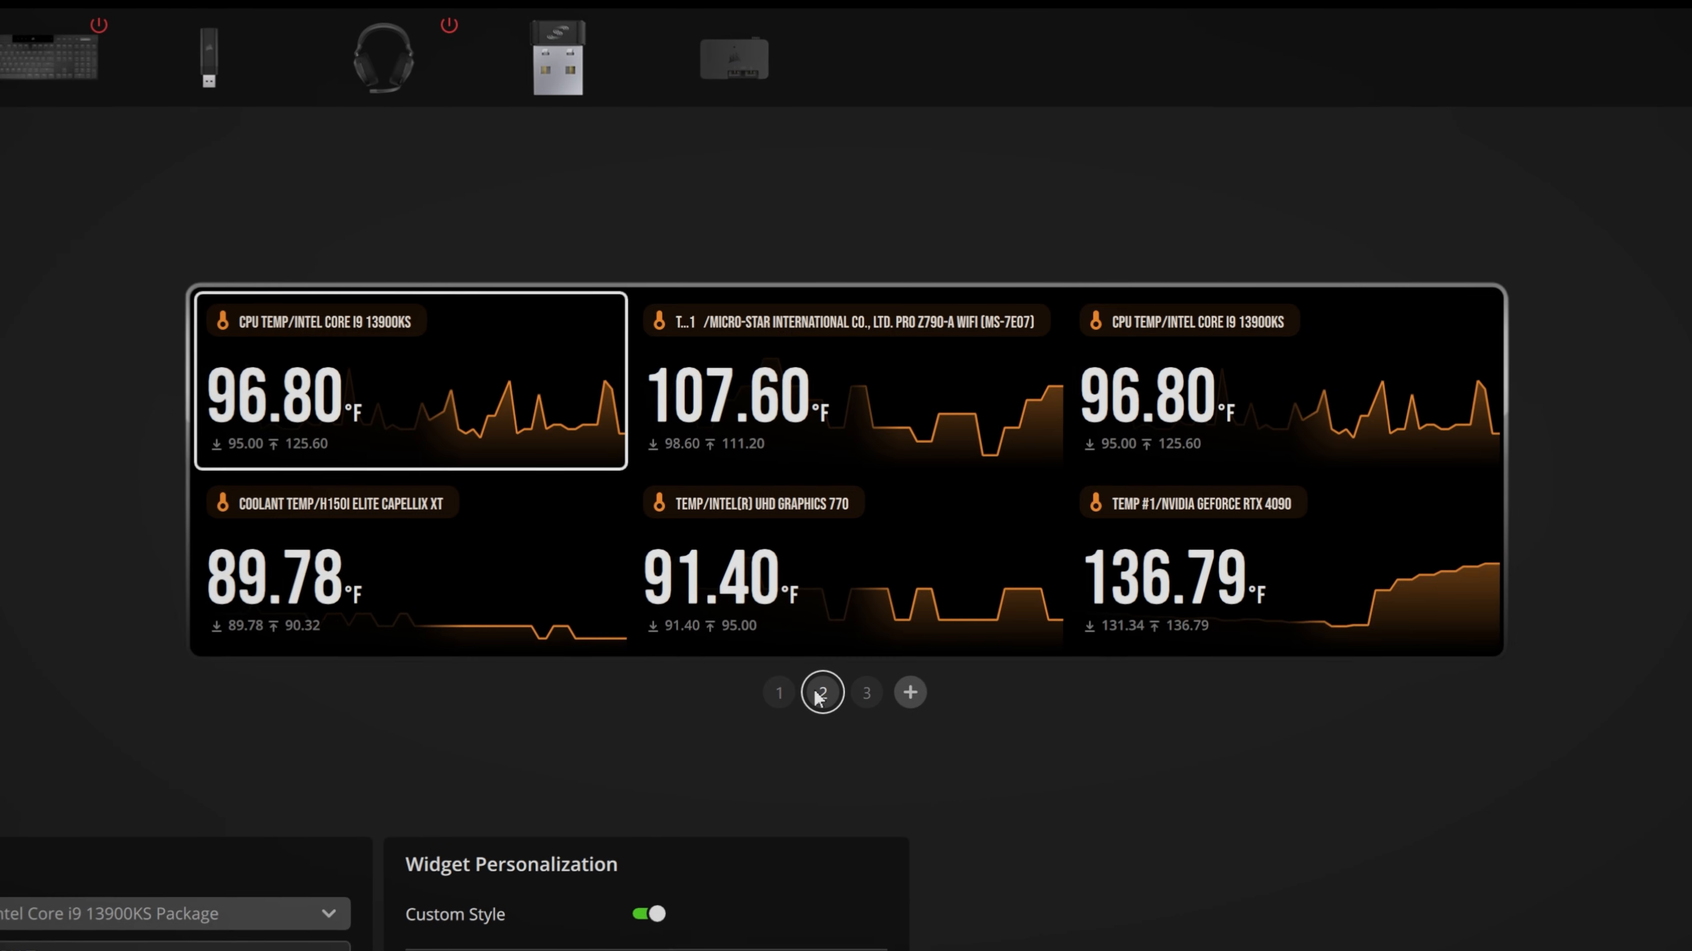
pyautogui.click(865, 698)
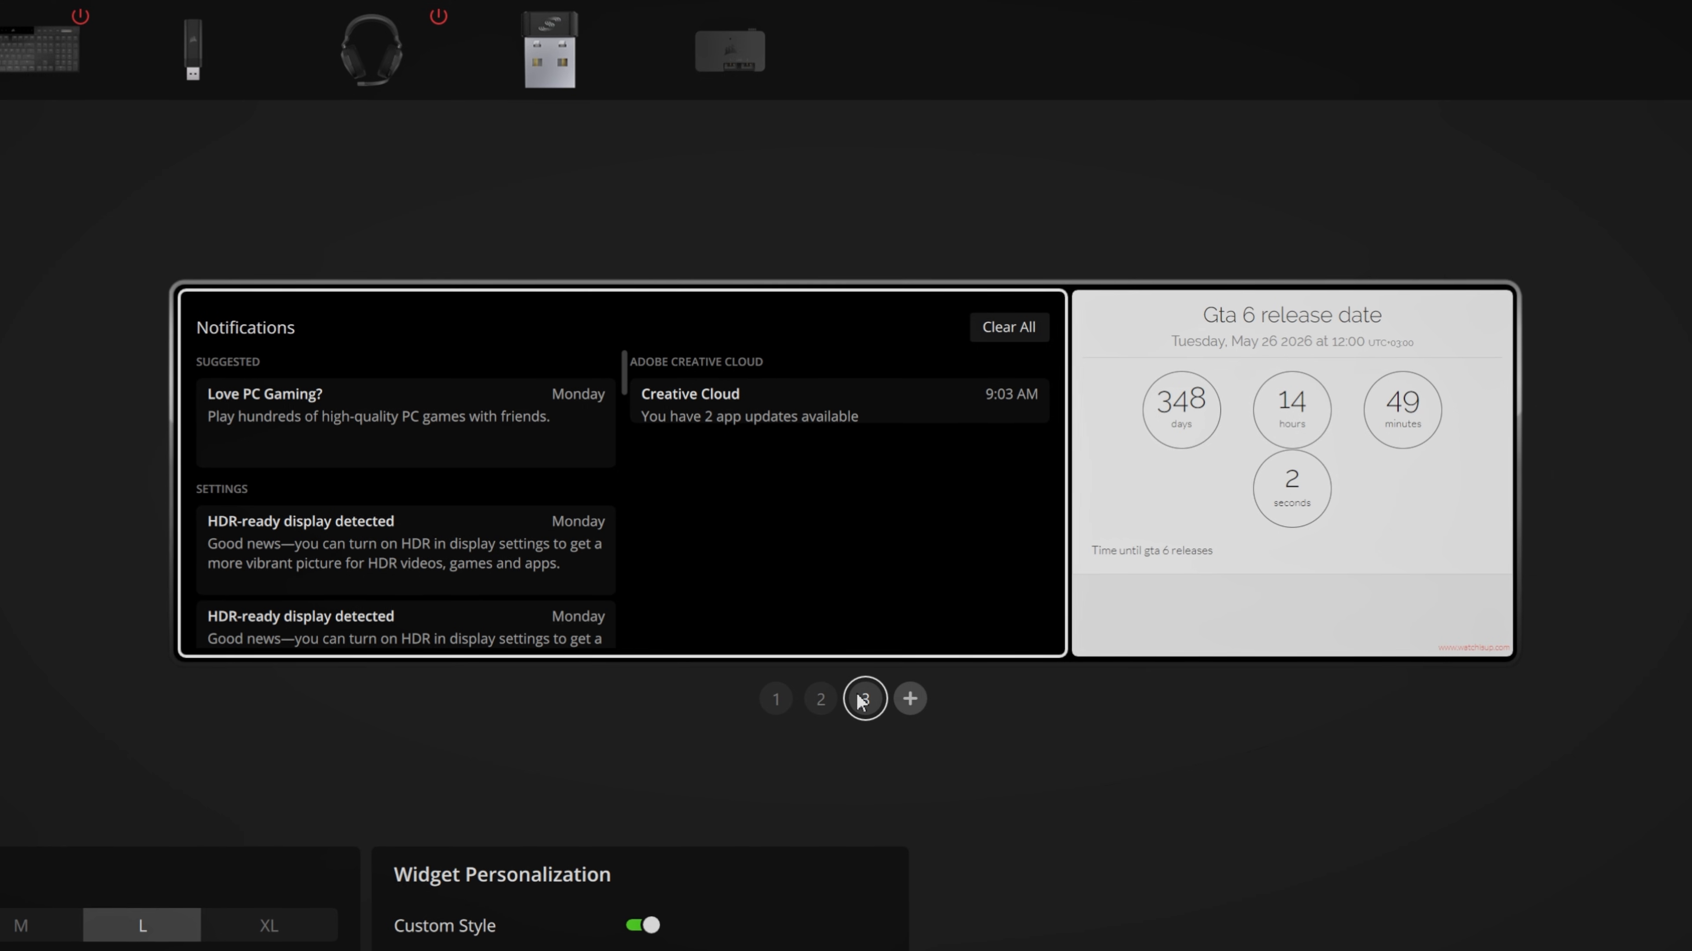